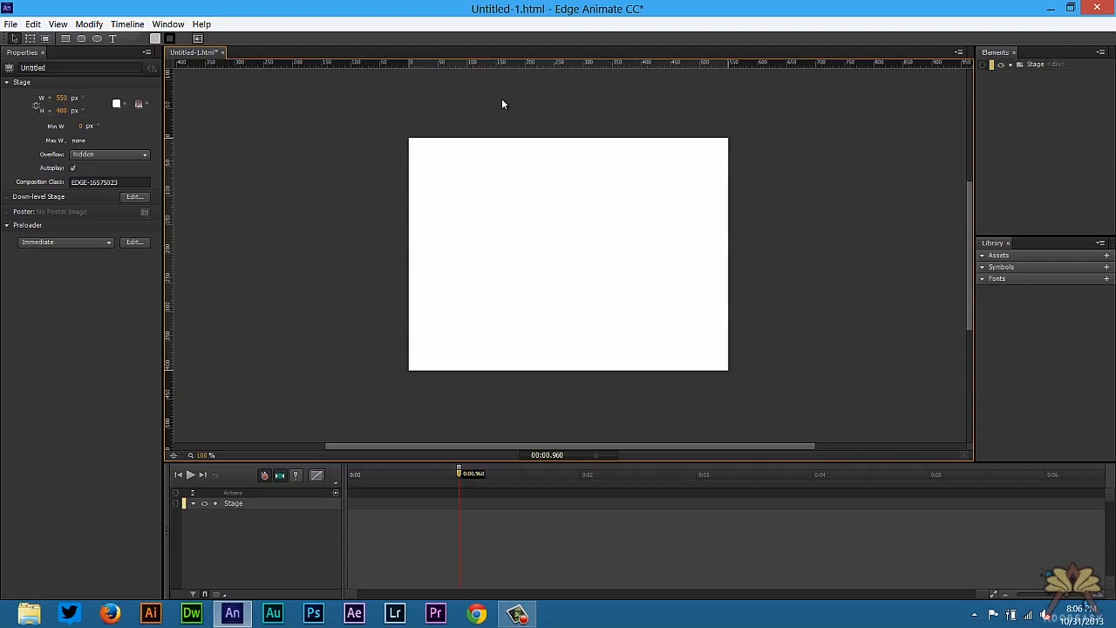
pyautogui.moveTo(122, 43)
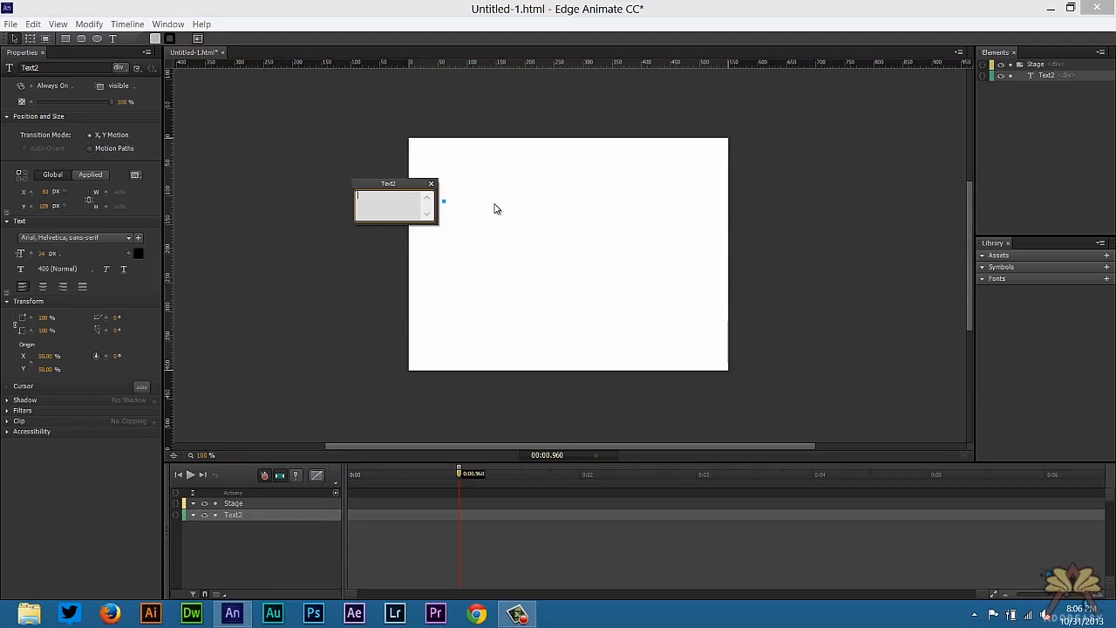
# Step: Type 'Play' on the stage and add a 0 ms trigger that stops the timeline
pyautogui.write('Play')
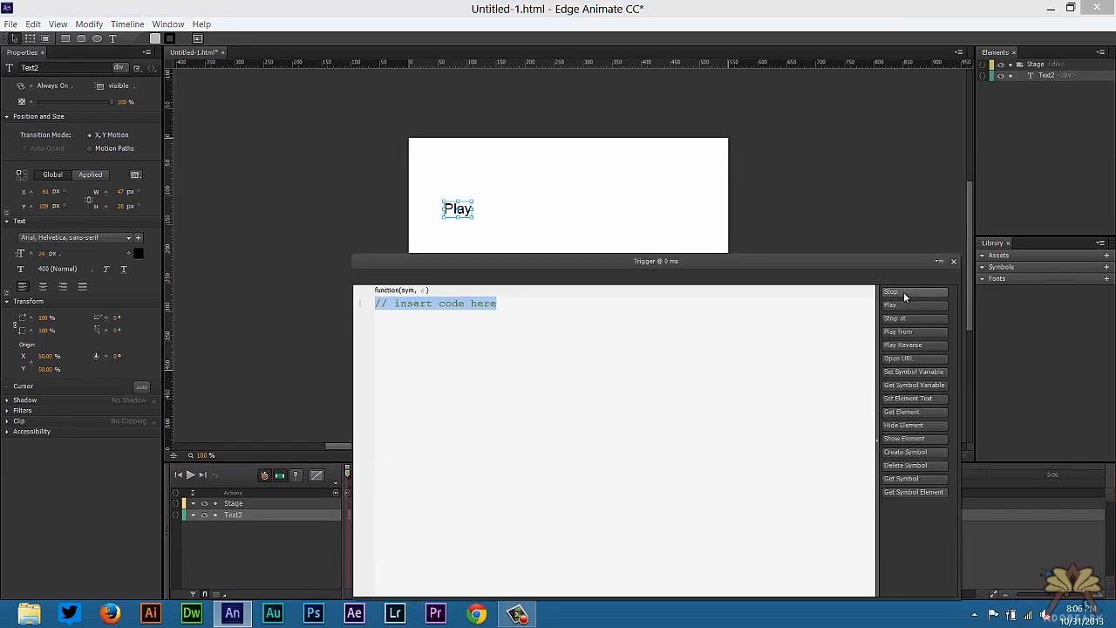
pyautogui.click(890, 291)
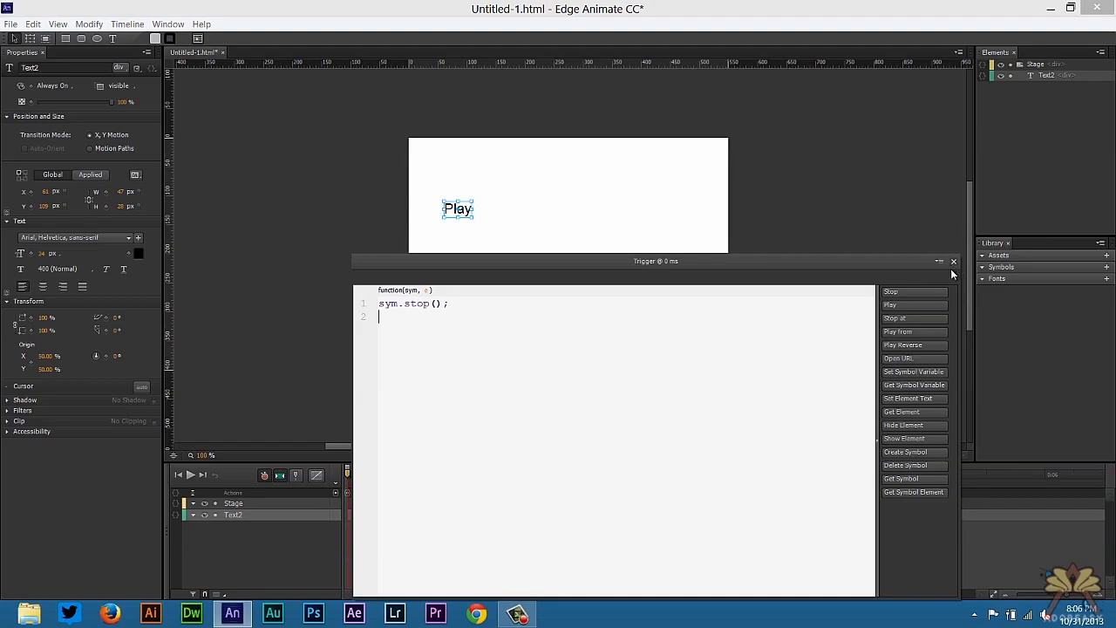
pyautogui.click(953, 260)
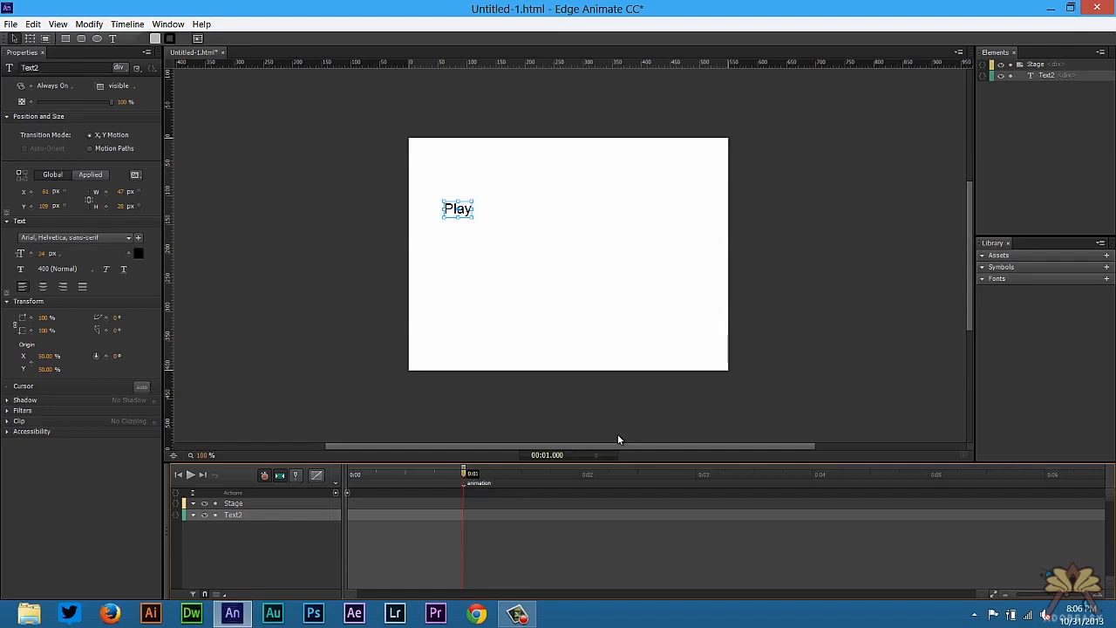
pyautogui.moveTo(624, 433)
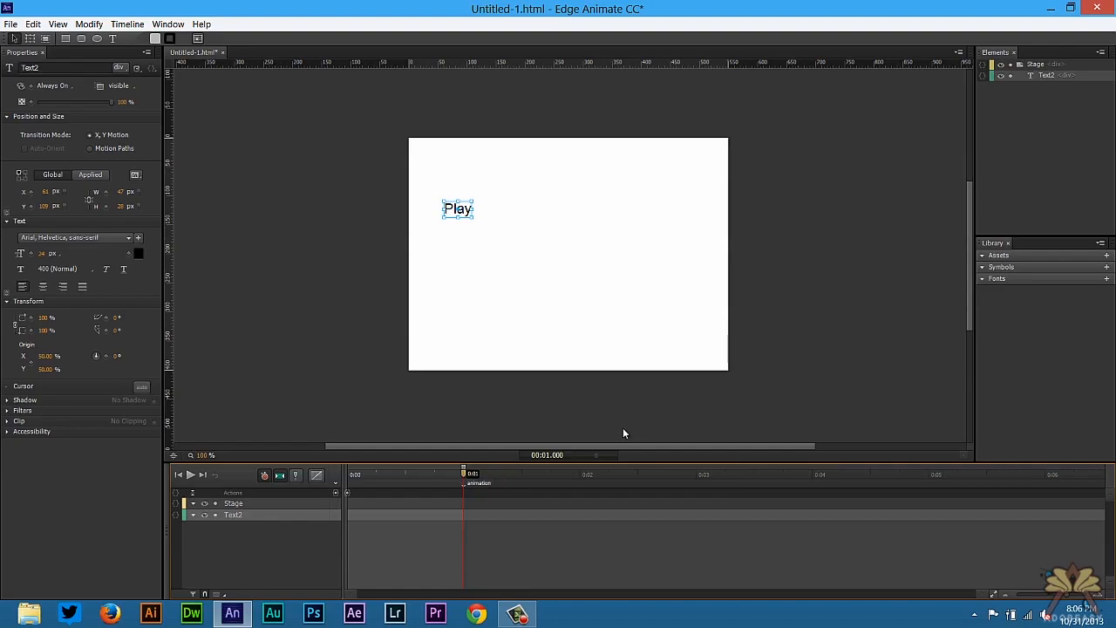
pyautogui.moveTo(443, 436)
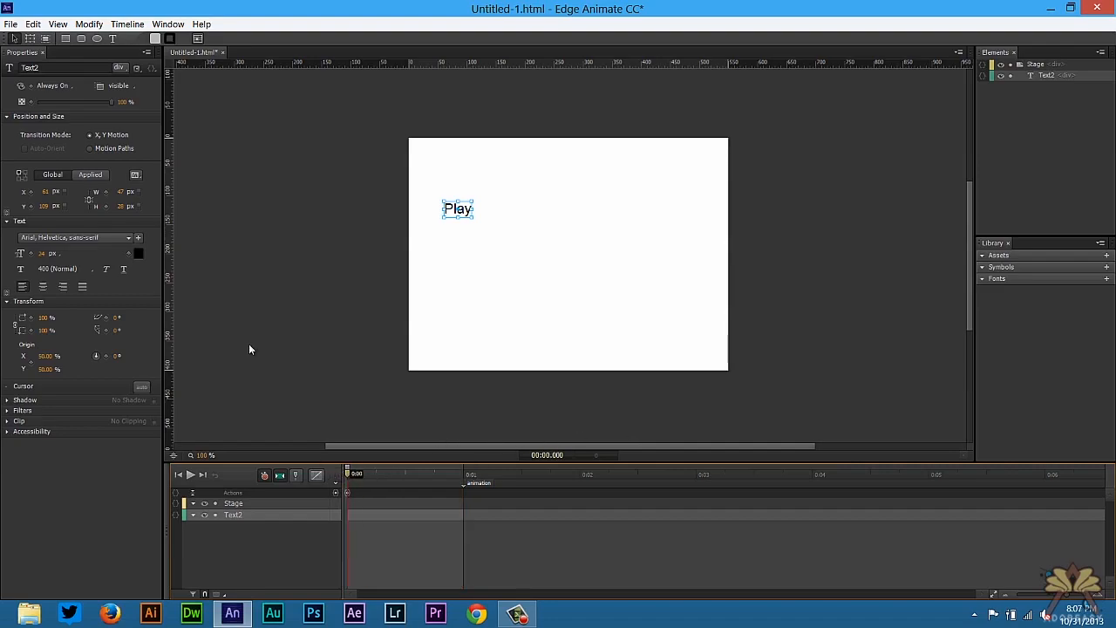
# Step: Add a click event to the Play text that runs the Play snippet
pyautogui.rightClick(457, 209)
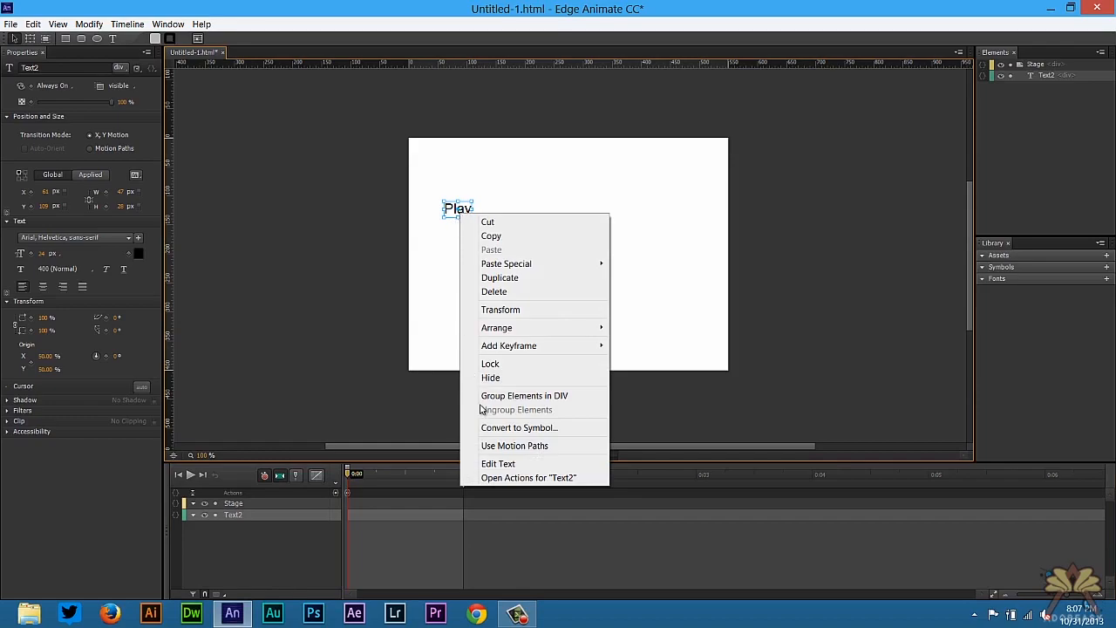
pyautogui.click(529, 477)
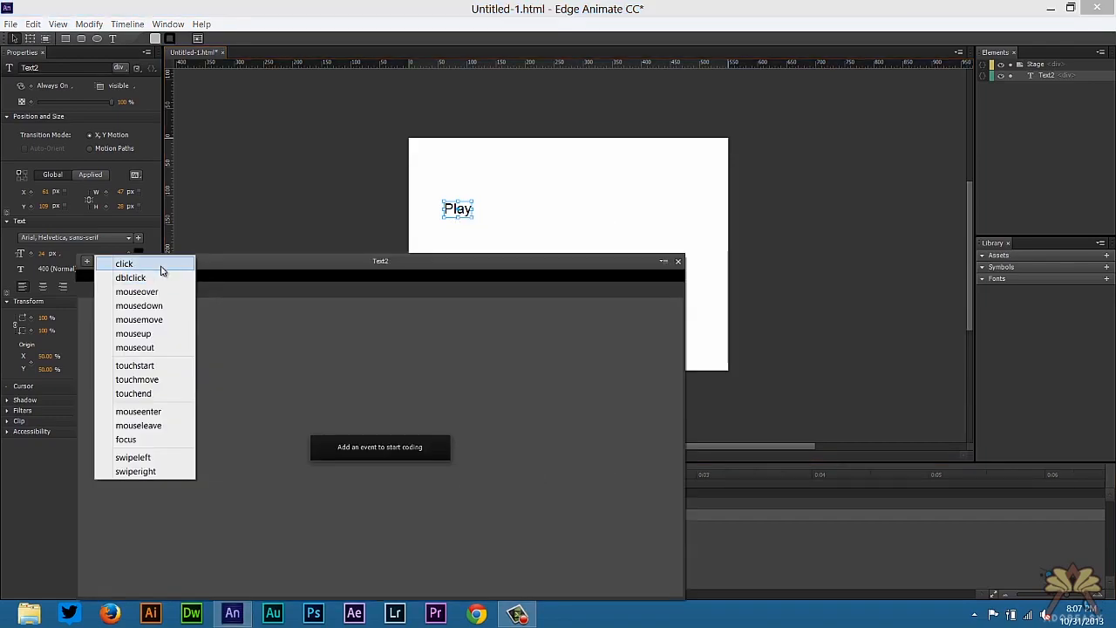
pyautogui.click(124, 264)
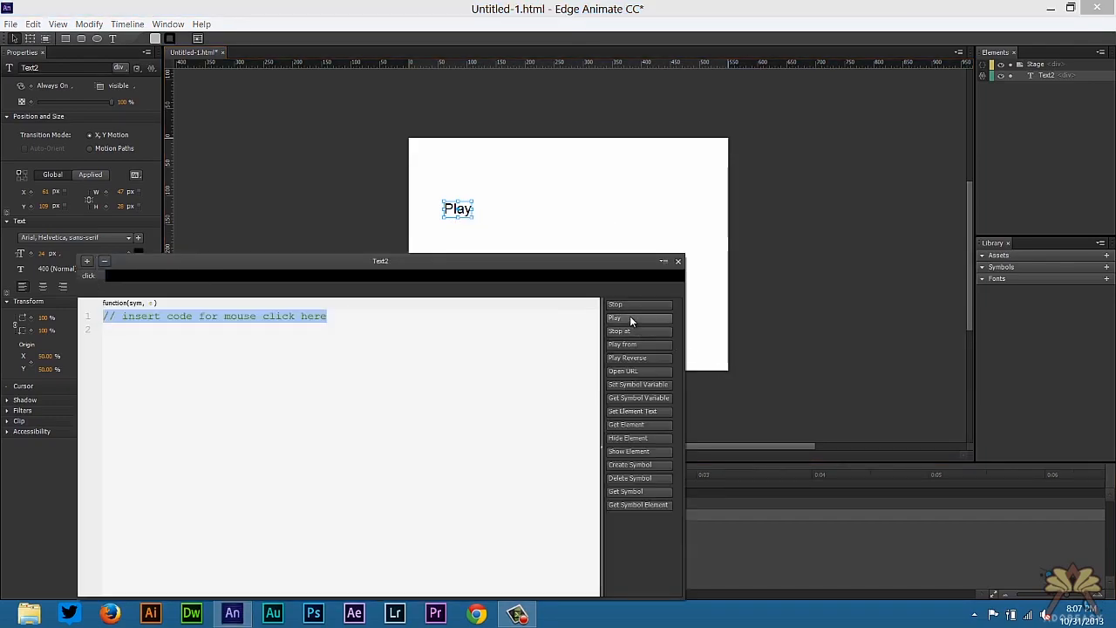
pyautogui.click(616, 317)
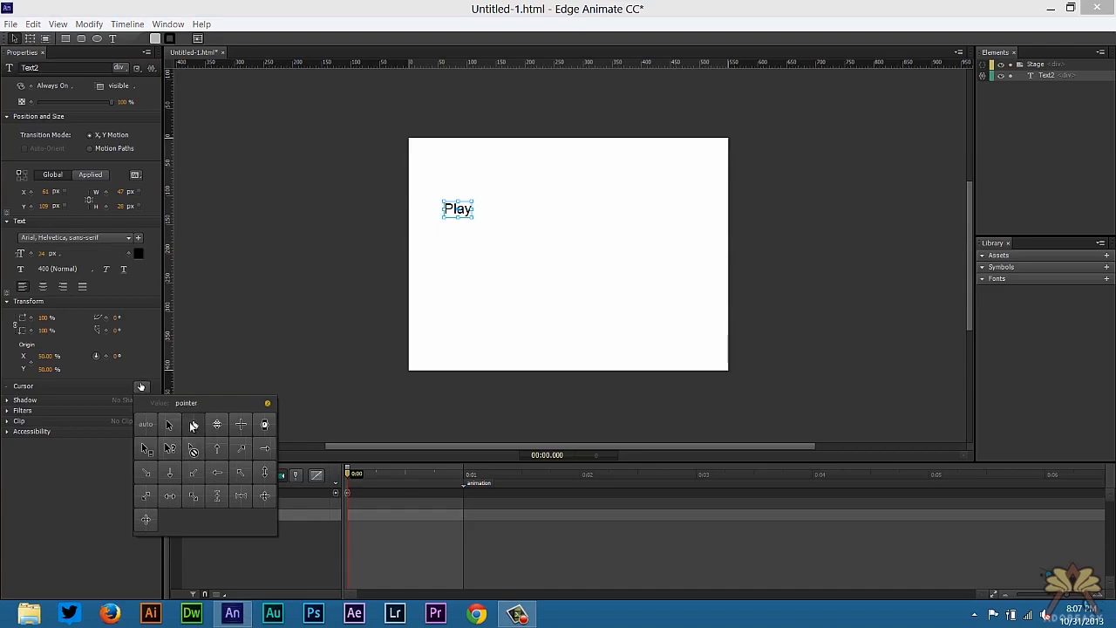
# Step: Set the Play text's cursor to the pointer hand
pyautogui.click(467, 266)
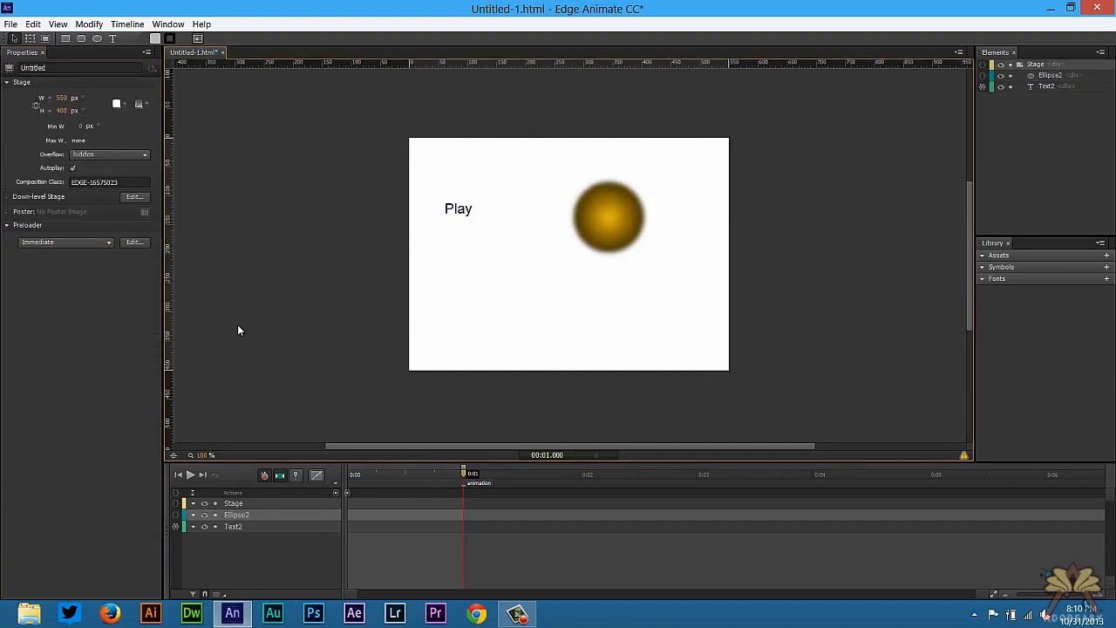
# Step: Drag the golden ball down to the stage bottom and squash its height
pyautogui.click(610, 216)
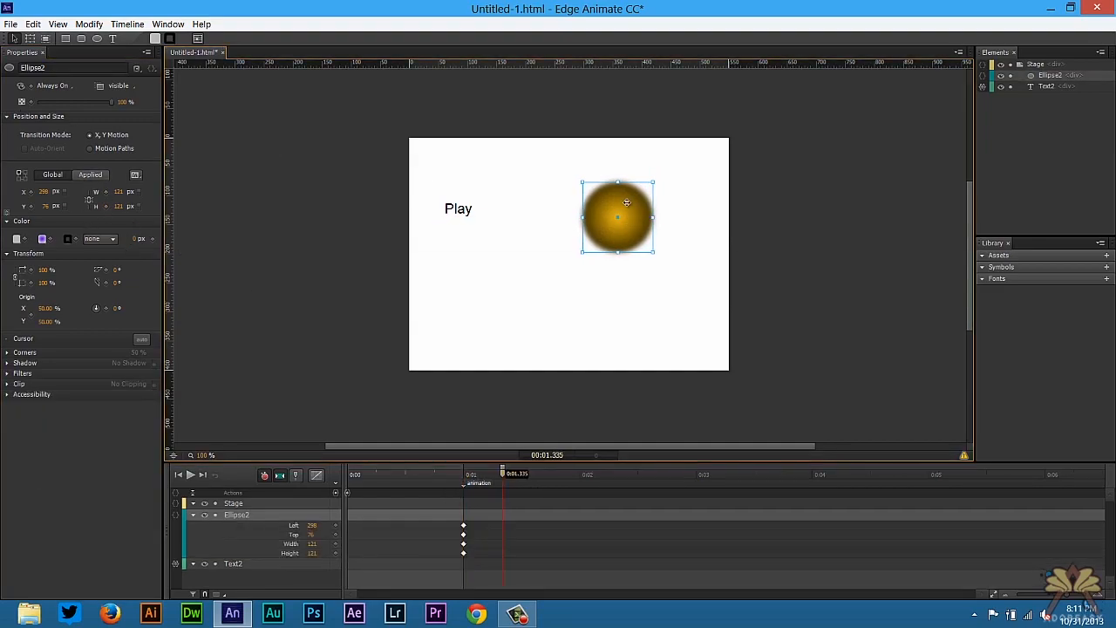
pyautogui.moveTo(626, 217); pyautogui.dragTo(624, 285)
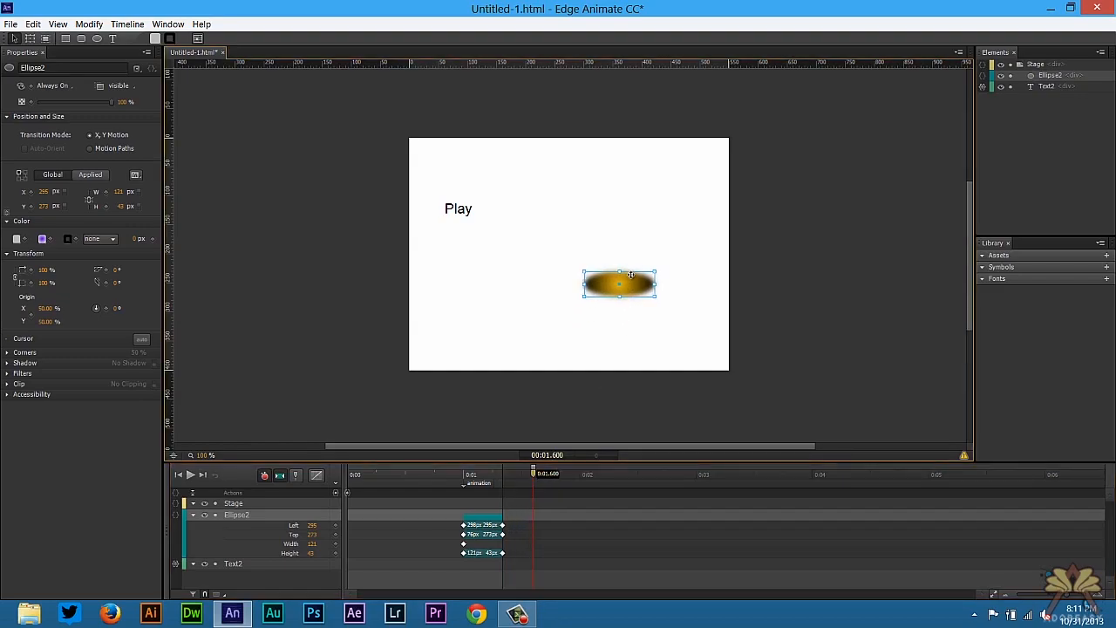
pyautogui.moveTo(619, 284); pyautogui.dragTo(616, 220)
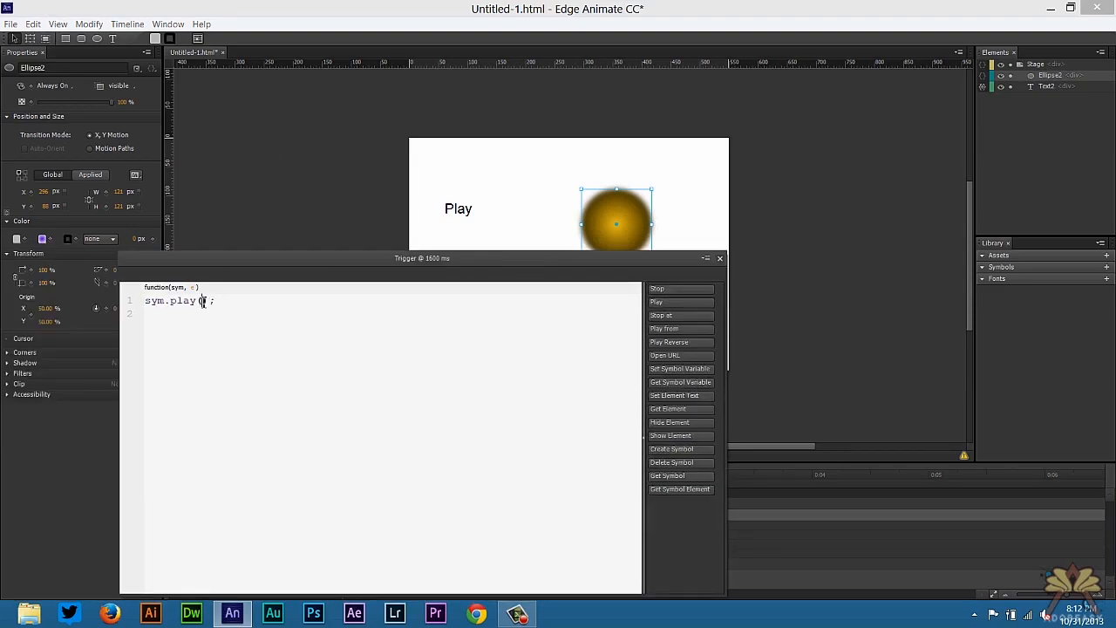
# Step: Make the 1600 ms trigger call play('animation') so the bounce loops
pyautogui.write('animation"')
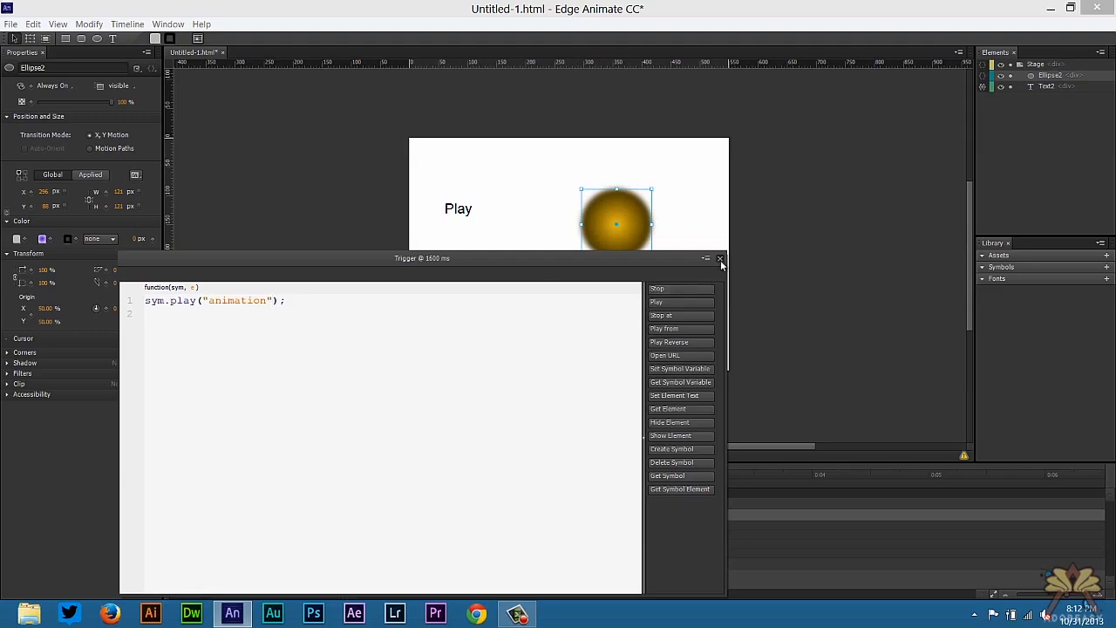
pyautogui.click(721, 258)
pyautogui.write('Stop')
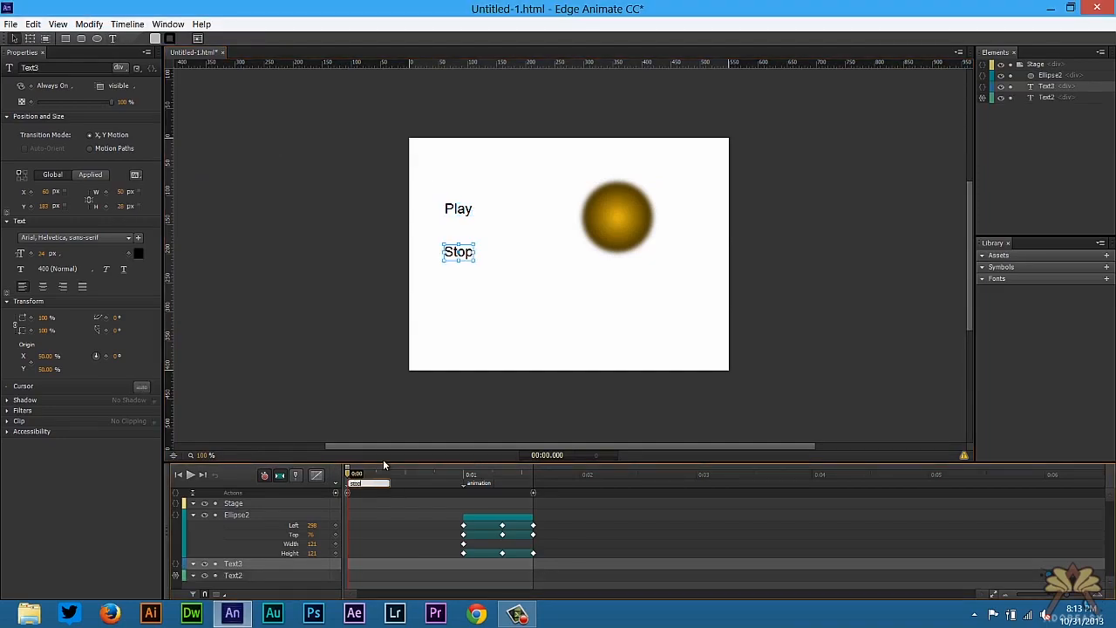
# Step: Open actions for the Stop text and add a click event
pyautogui.rightClick(458, 252)
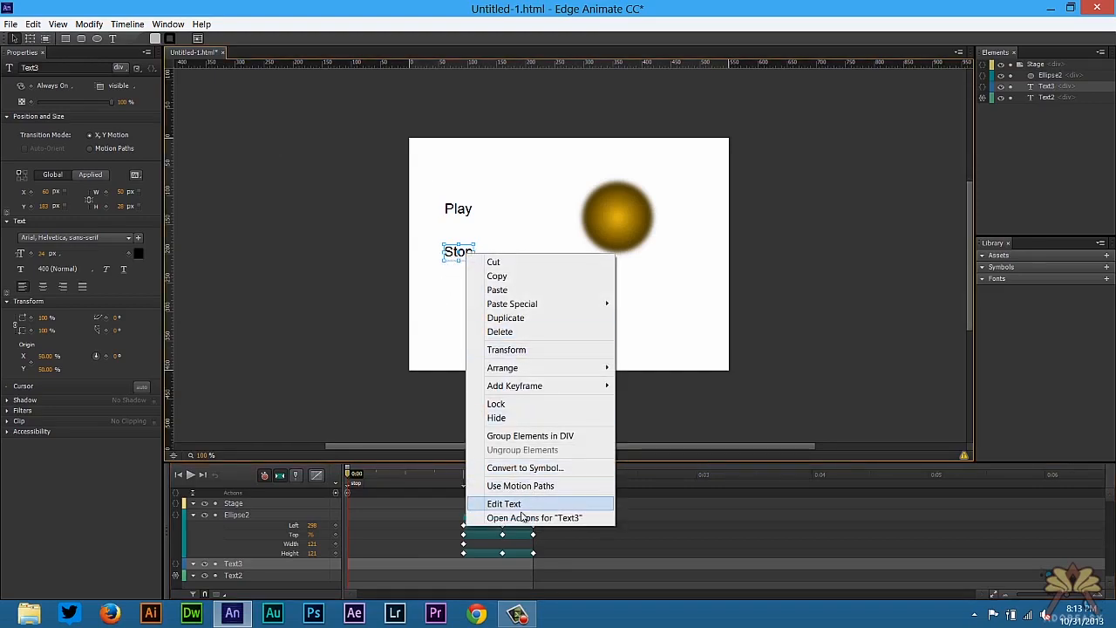
pyautogui.click(533, 517)
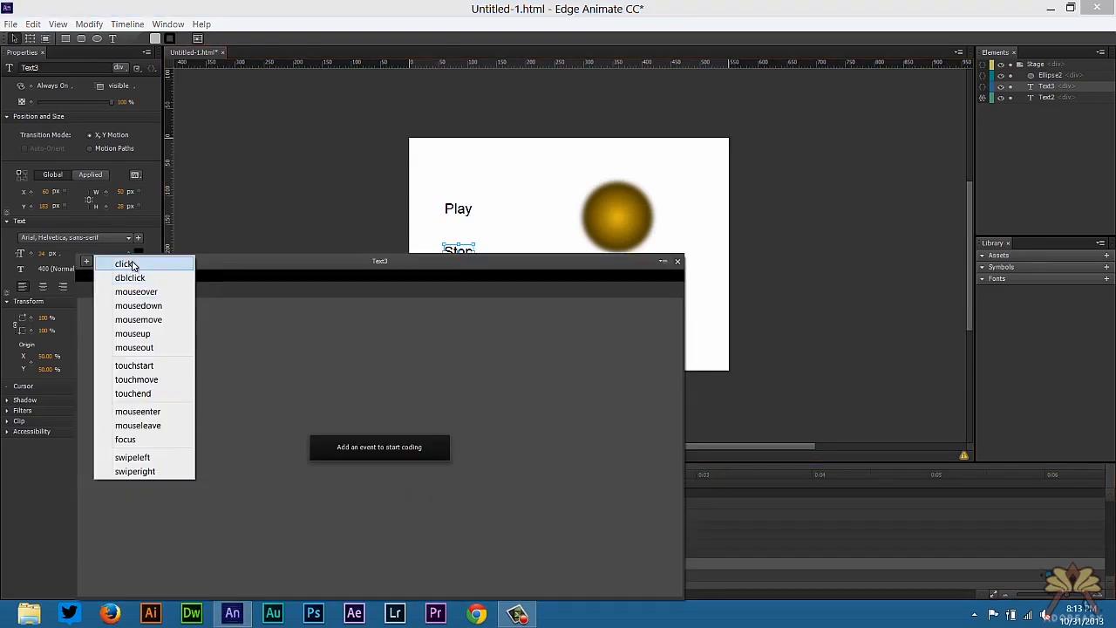
pyautogui.click(125, 263)
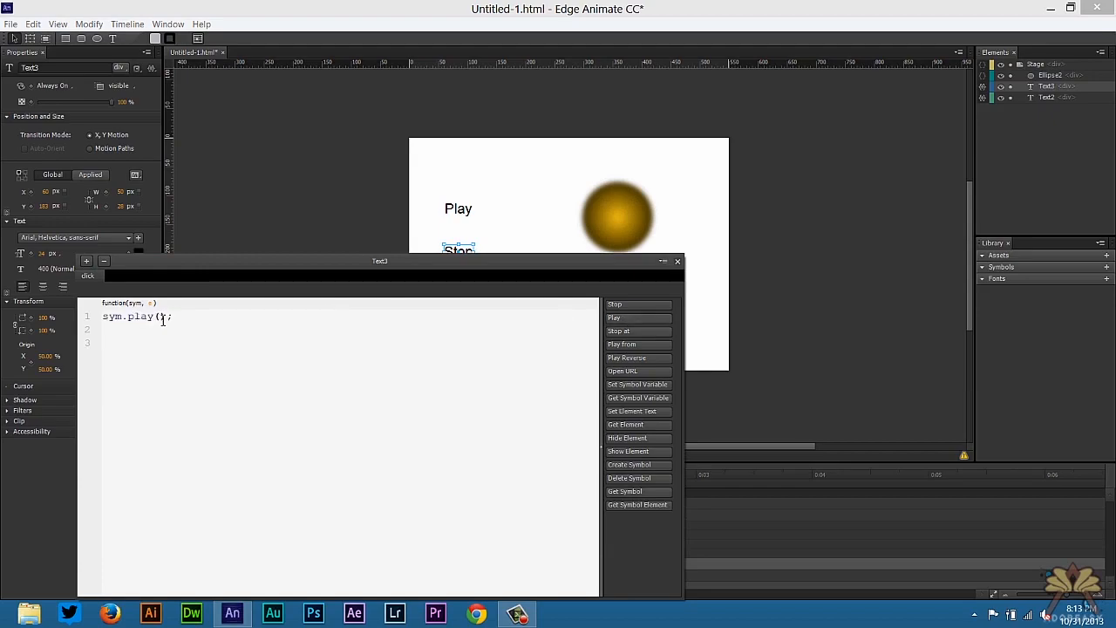